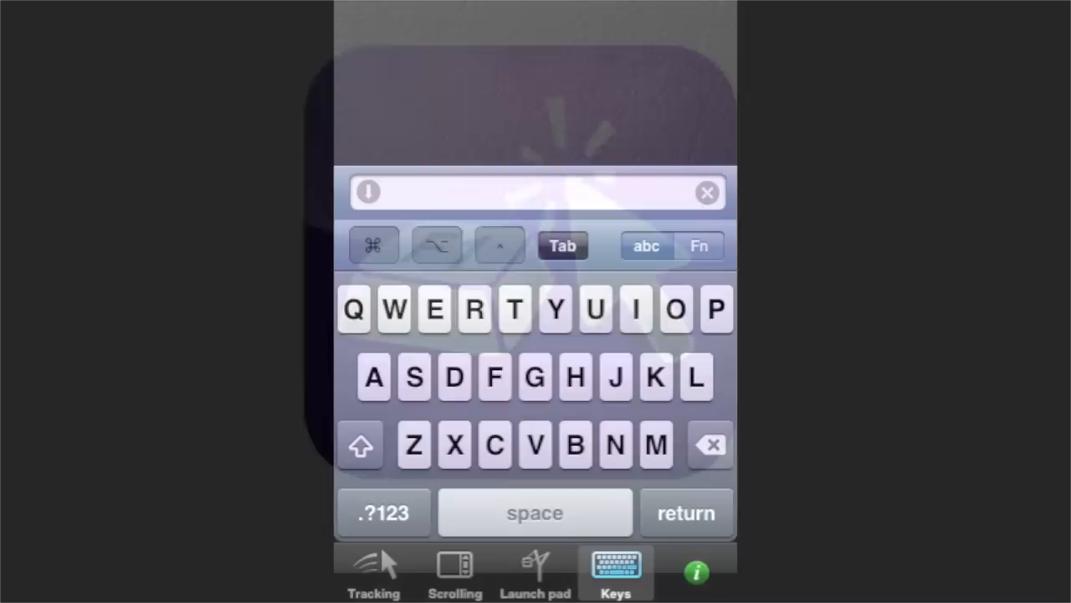
Swipe from the first remote page to the second page, the Plex media remote.
{"action": "left_click", "coordinate": [699, 245]}
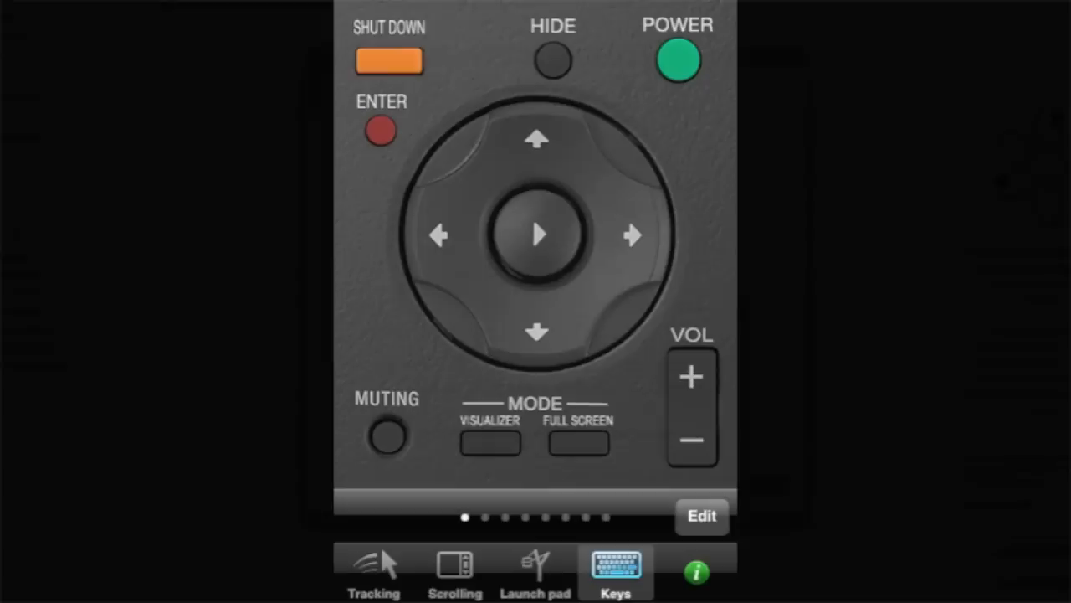
{"action": "scroll", "scroll_direction": "left", "scroll_amount": 3}
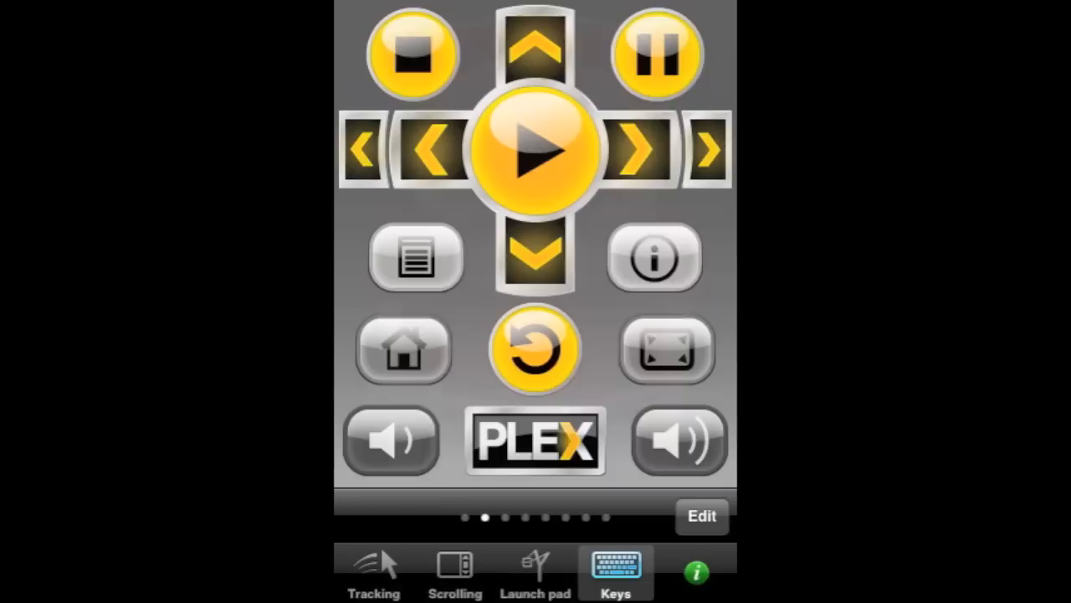